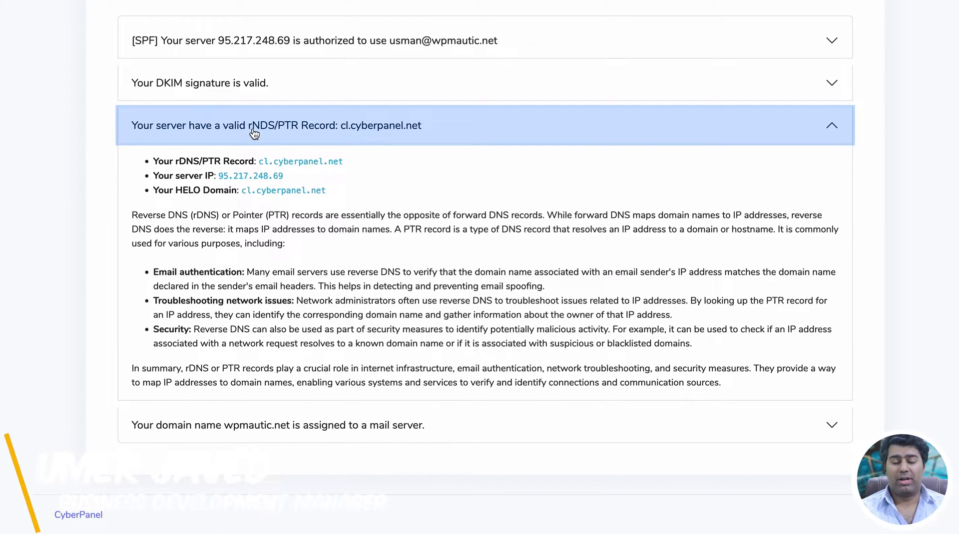
pyautogui.moveTo(299, 134)
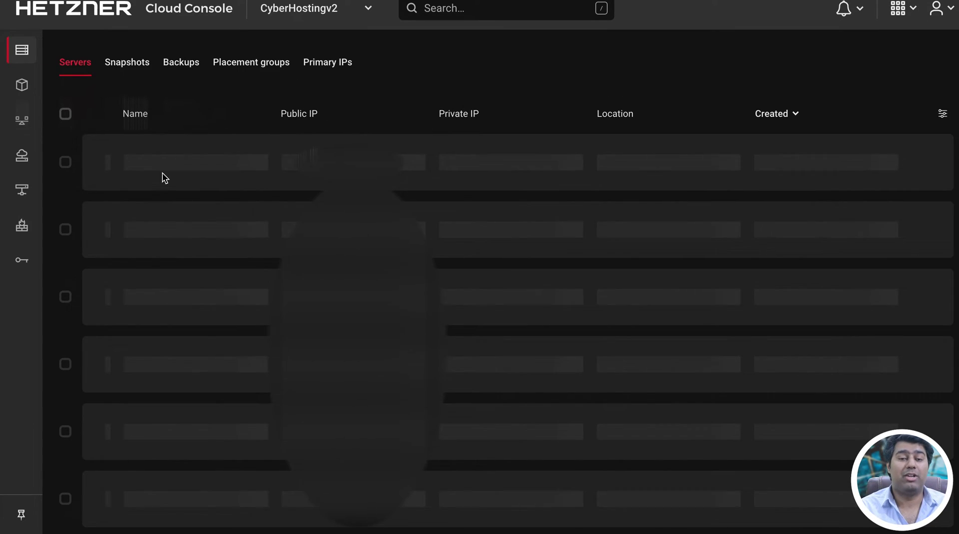
# - Open the CX11 server and view its Networking tab with the reverse DNS entries
pyautogui.click(195, 162)
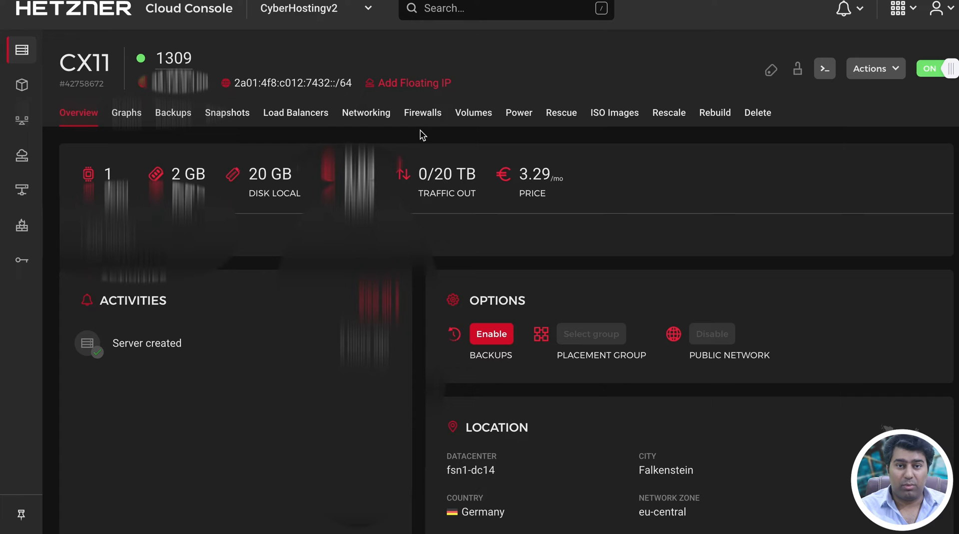
pyautogui.click(366, 112)
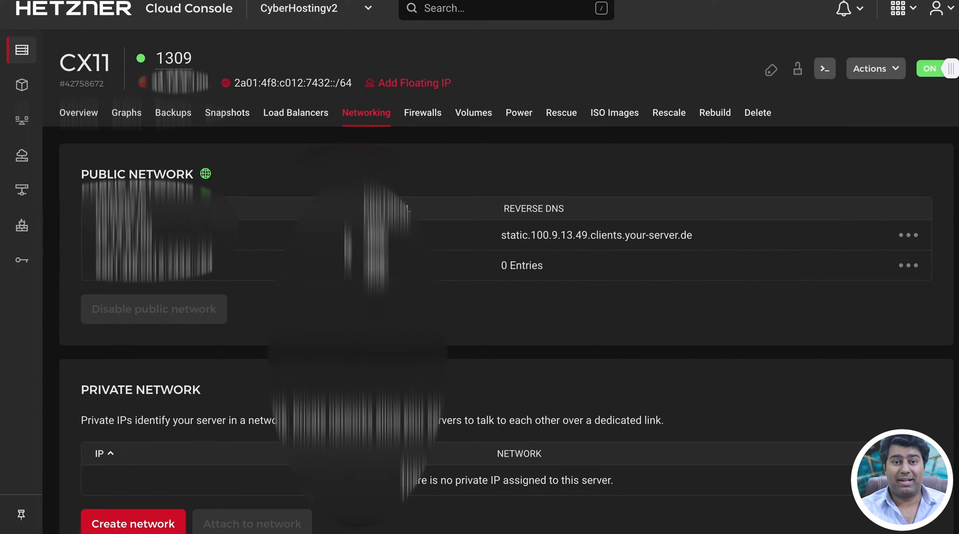
pyautogui.moveTo(537, 230)
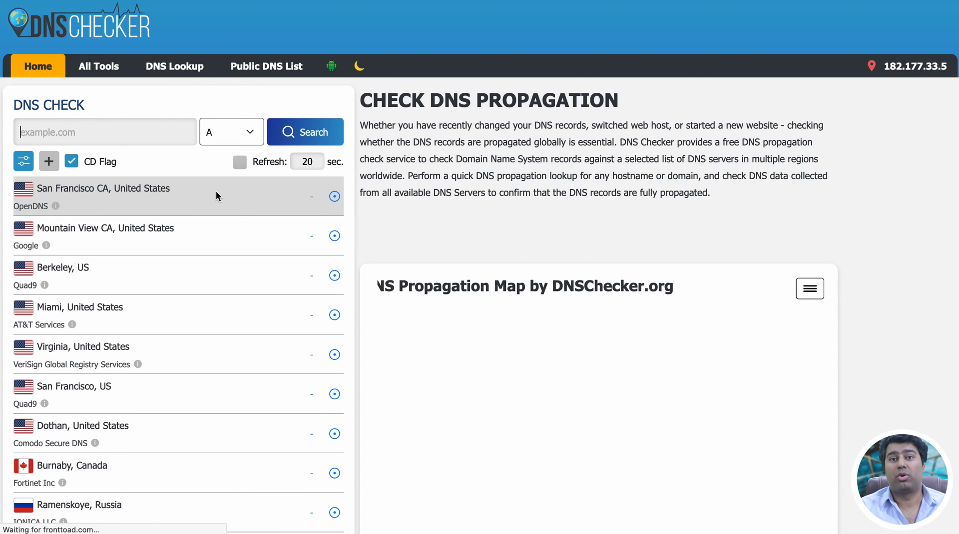
# - Search the server IP as a PTR record, resolving to ihwiz.com worldwide
pyautogui.click(304, 131)
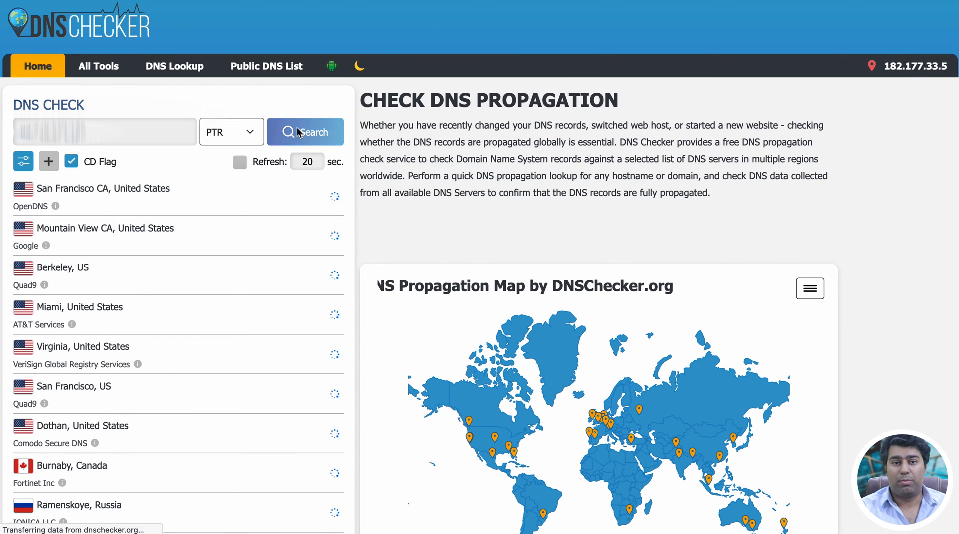
pyautogui.click(305, 131)
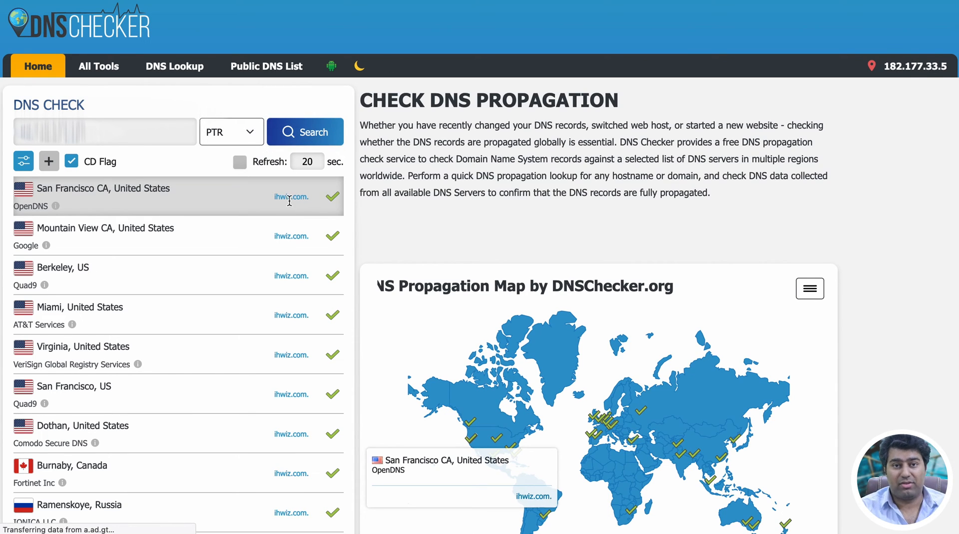
pyautogui.moveTo(267, 33)
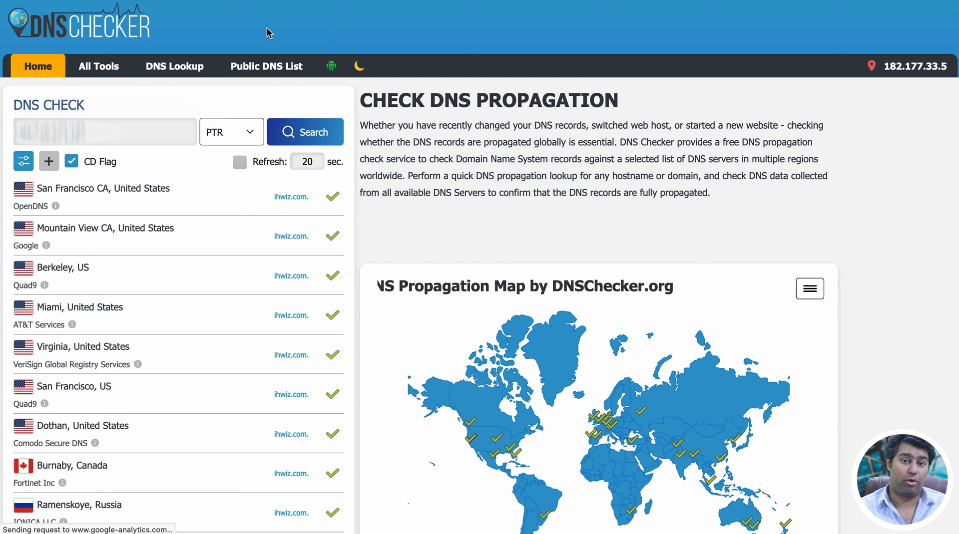